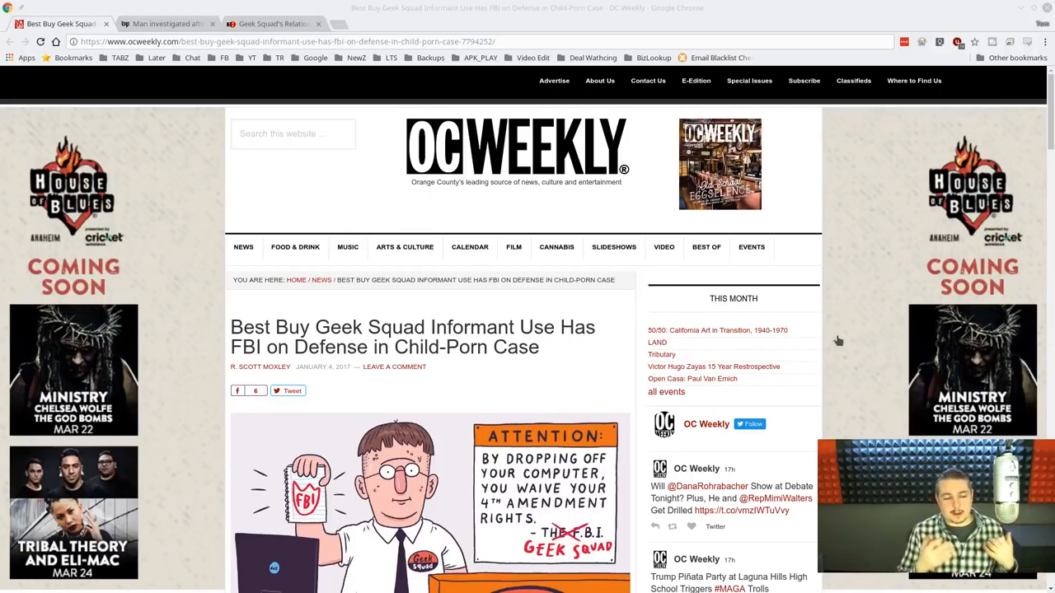
Scroll through the current Geek Squad news article to read it
scroll("down", 3)
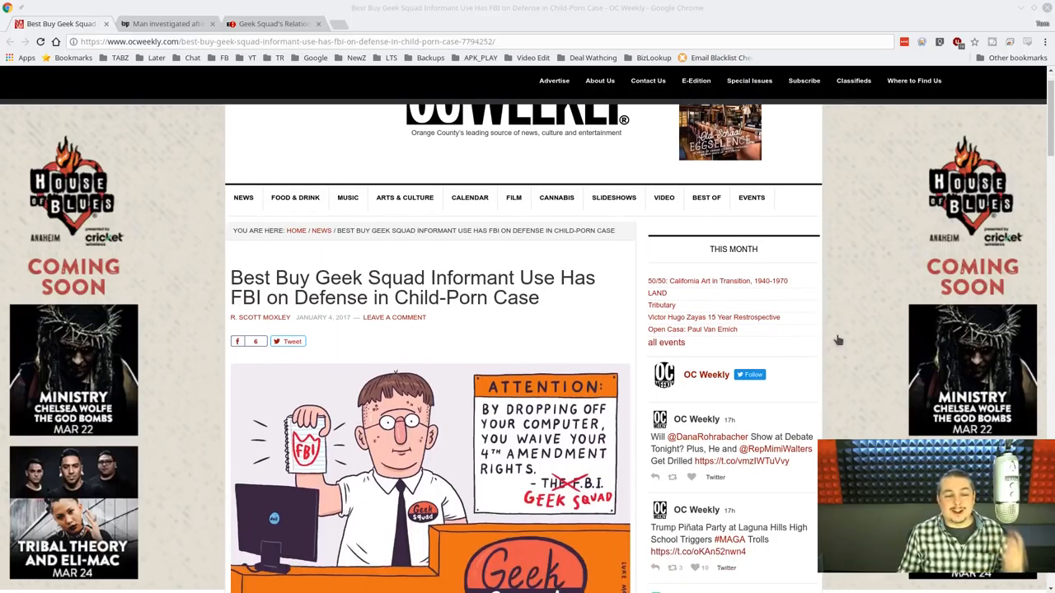
scroll("down", 3)
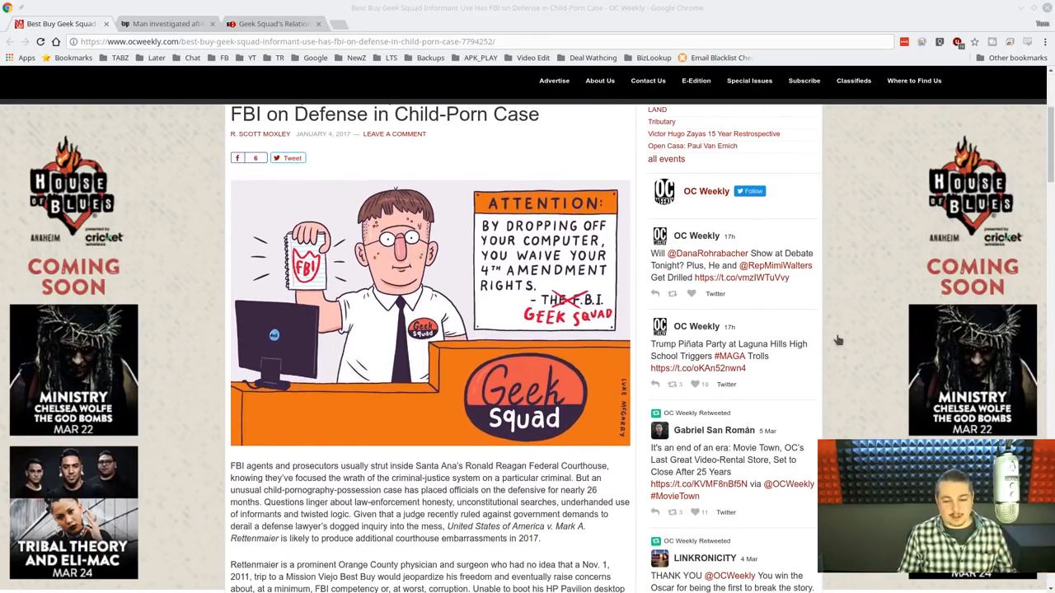
scroll("up", 3)
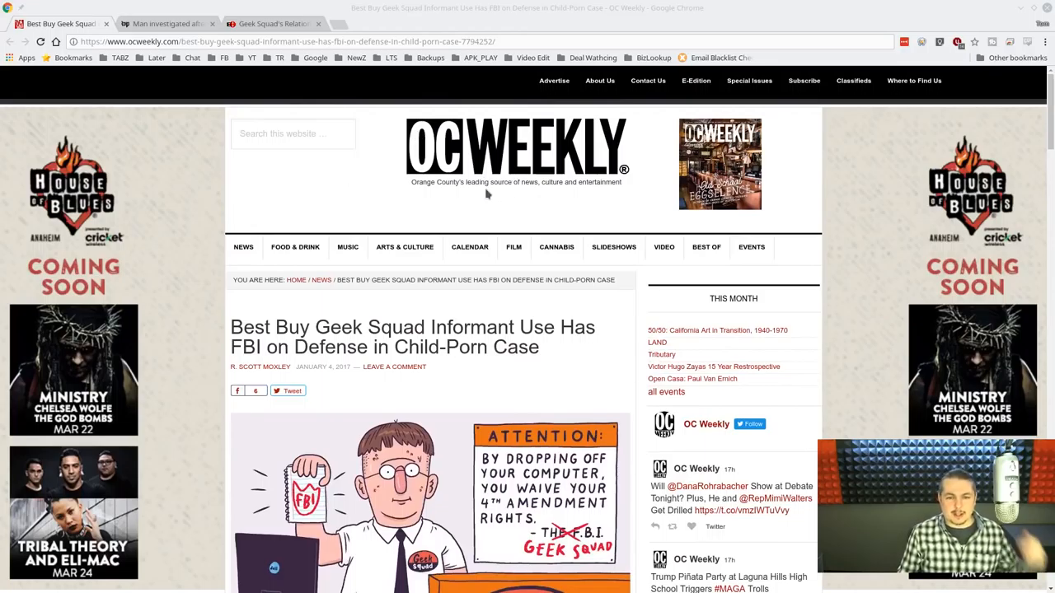
mouse_move(878, 290)
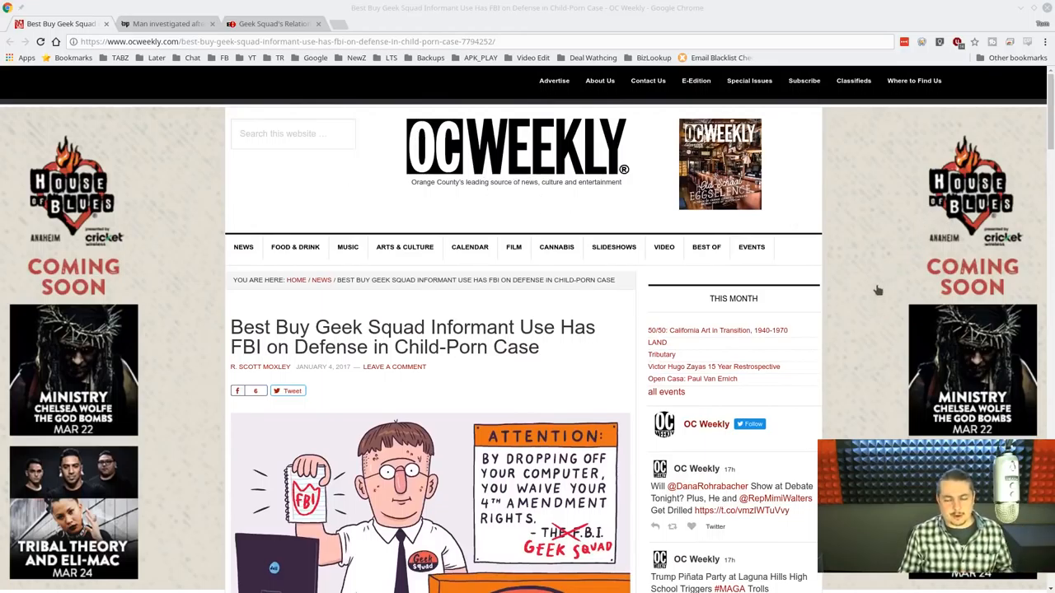
scroll("down", 3)
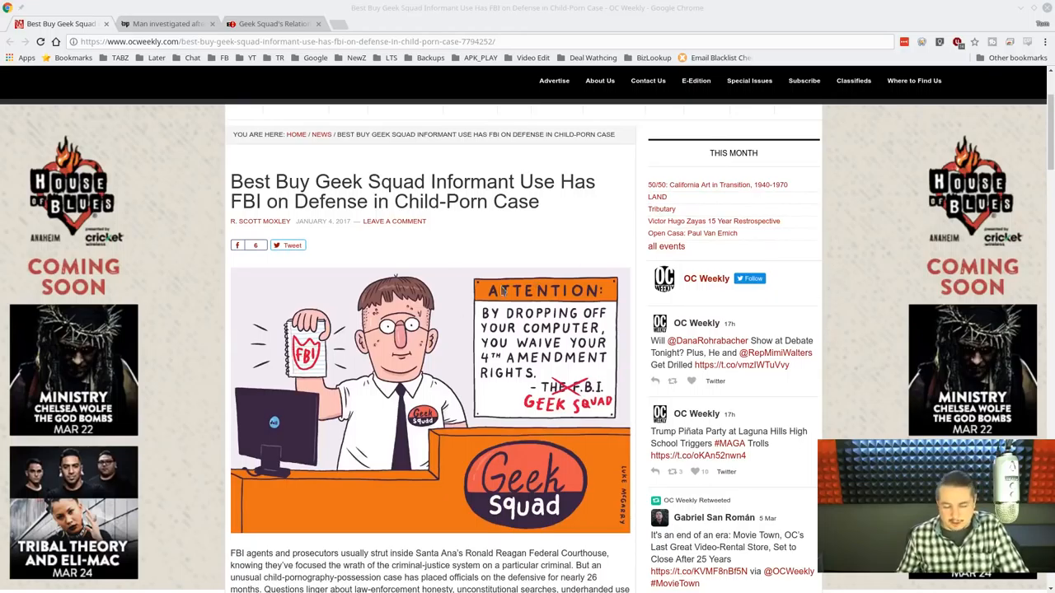
mouse_move(805, 294)
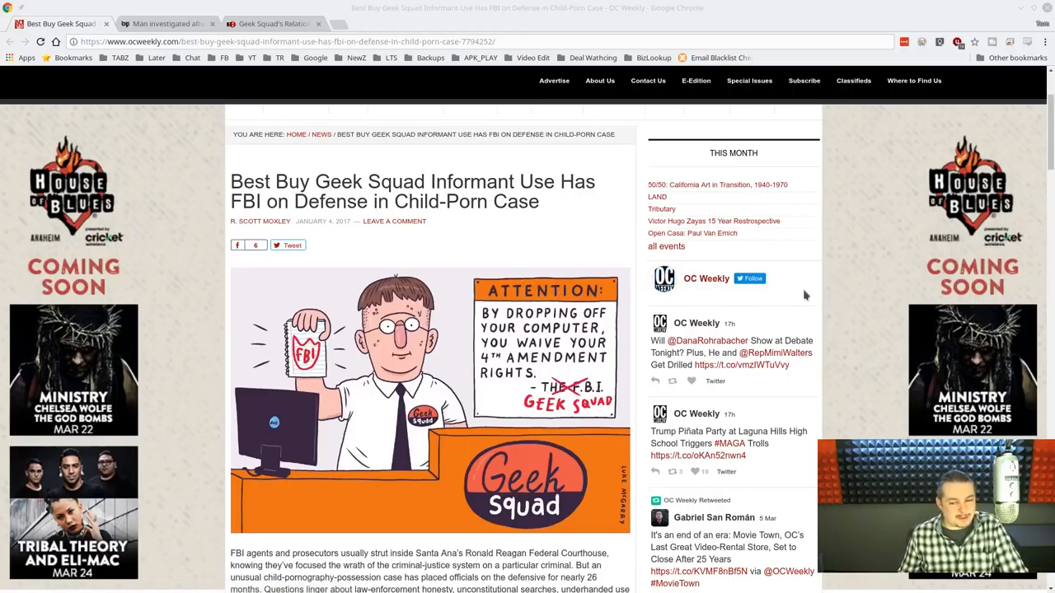
scroll("down", 3)
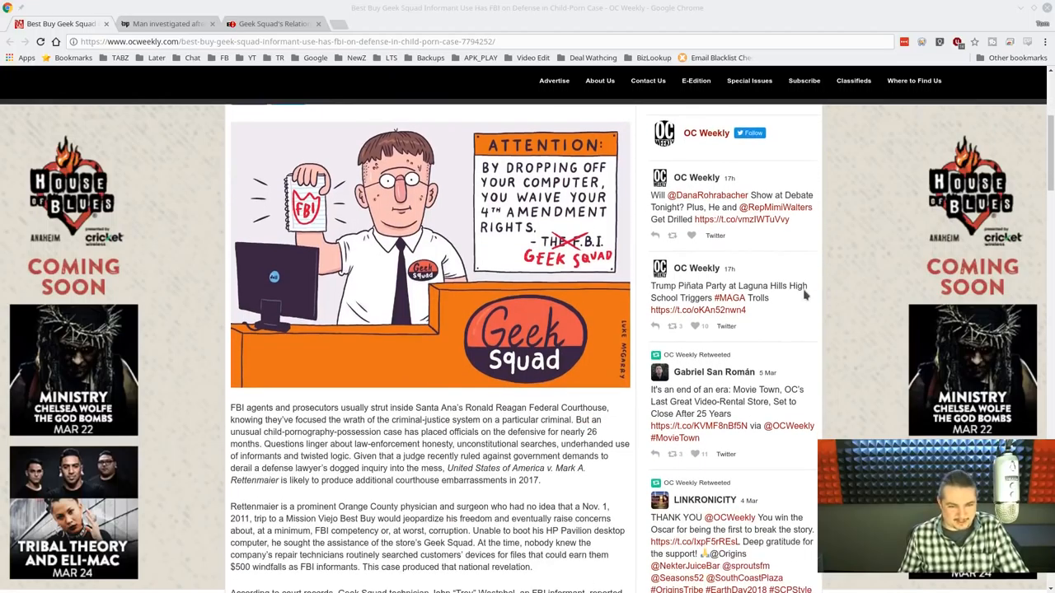
scroll("down", 3)
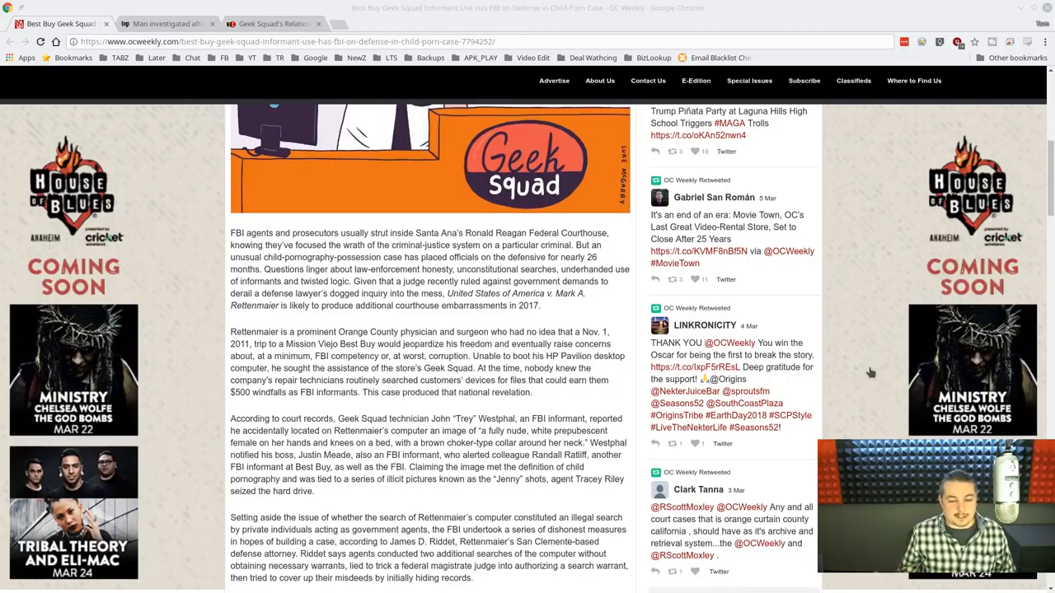
mouse_move(865, 370)
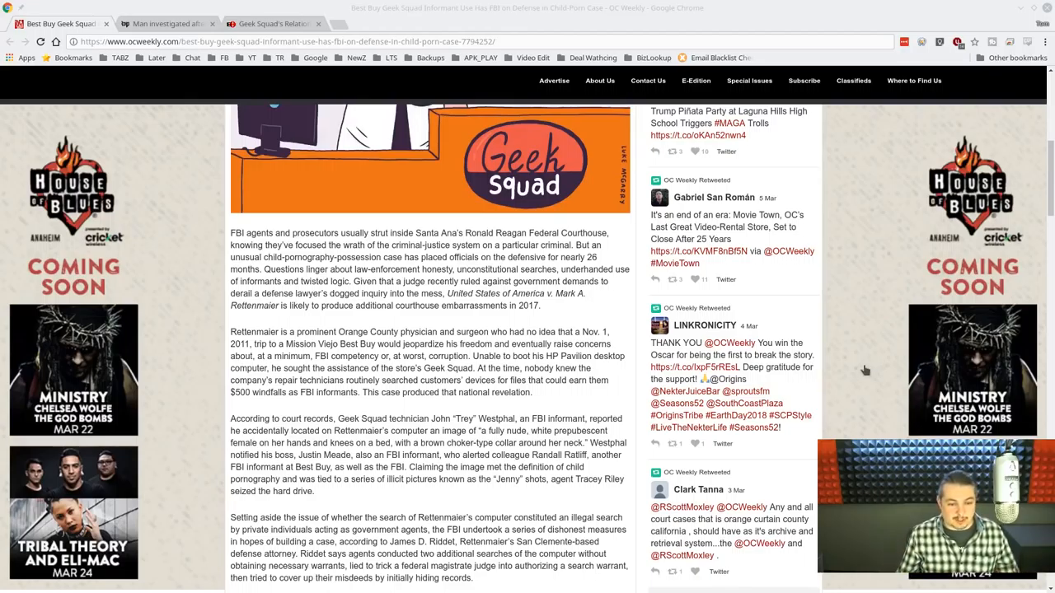
scroll("down", 3)
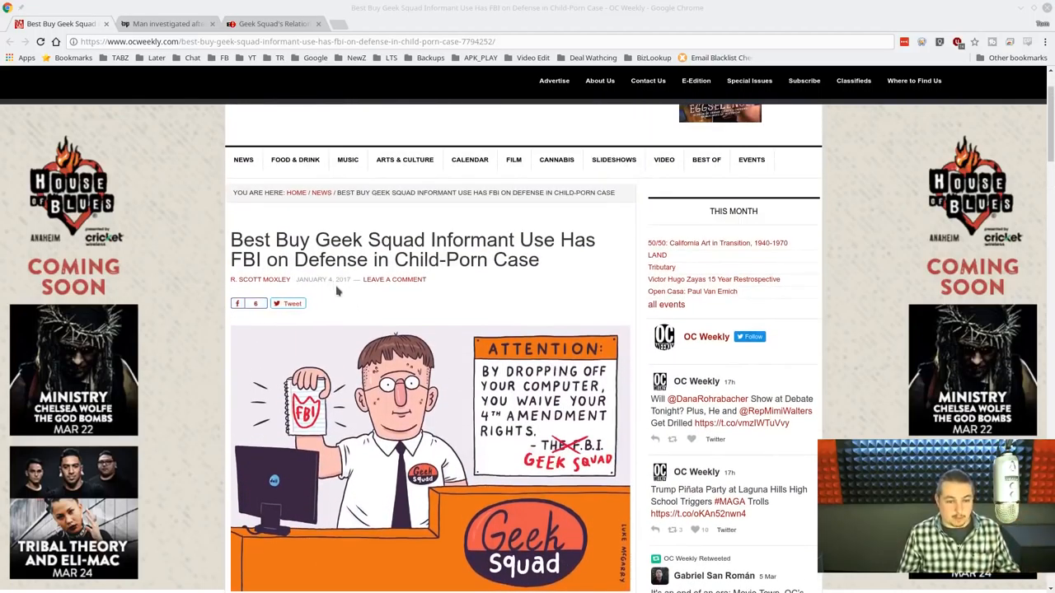
scroll("down", 3)
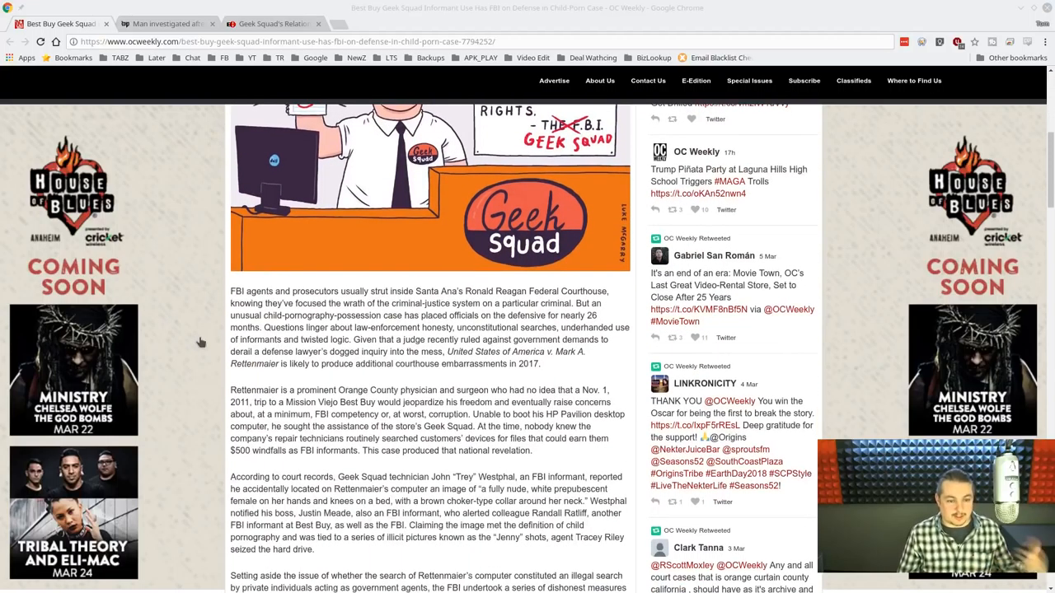
scroll("down", 3)
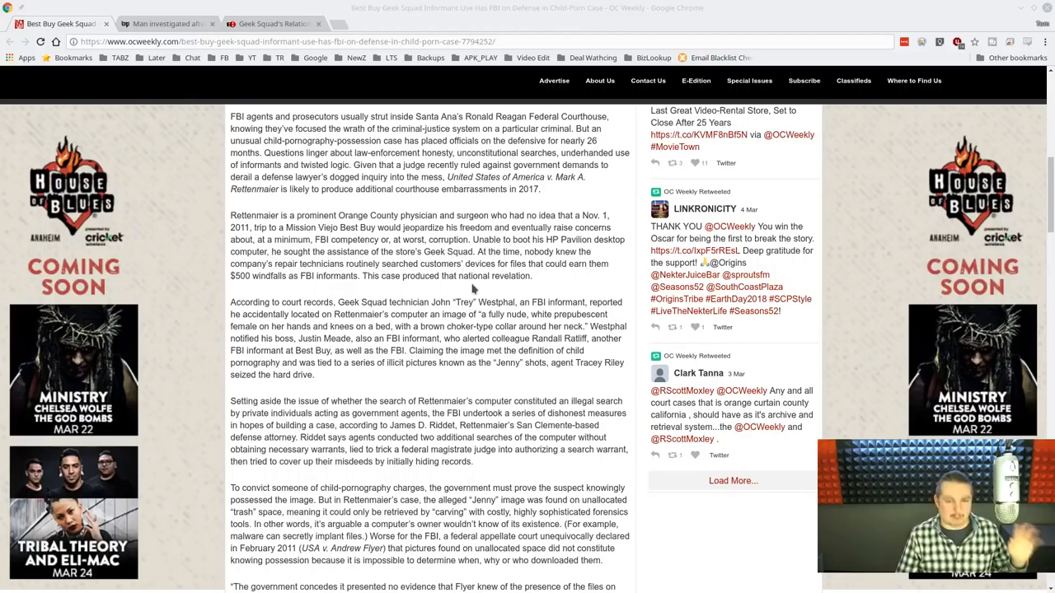
scroll("down", 3)
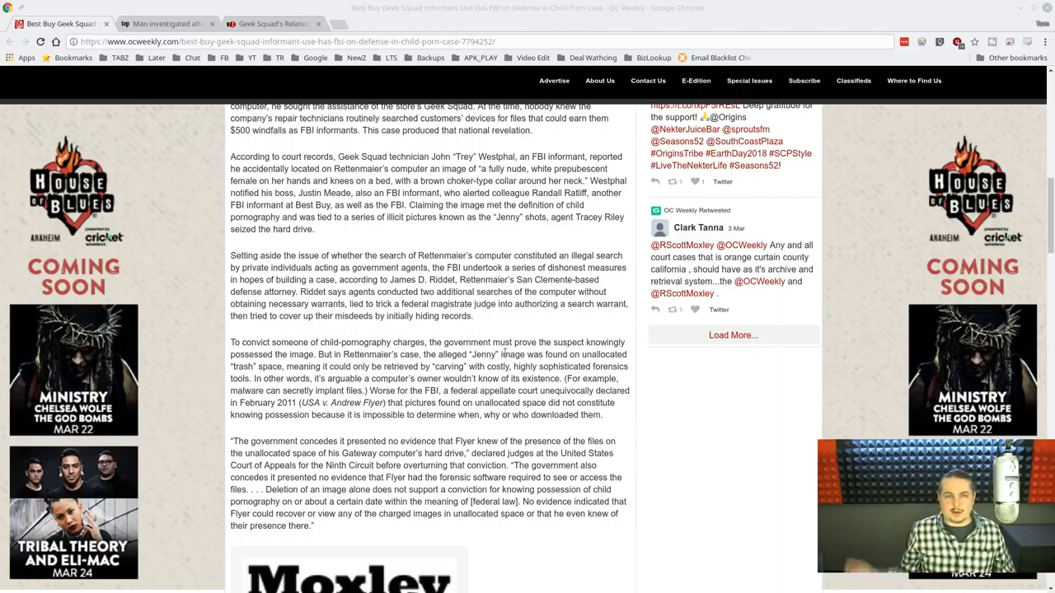
mouse_move(391, 336)
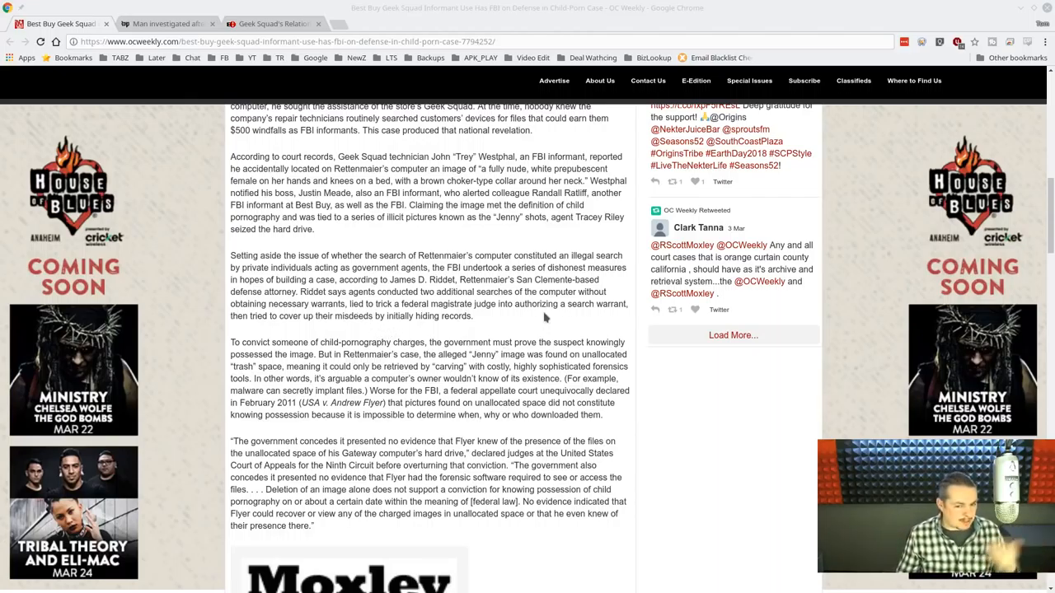
scroll("up", 3)
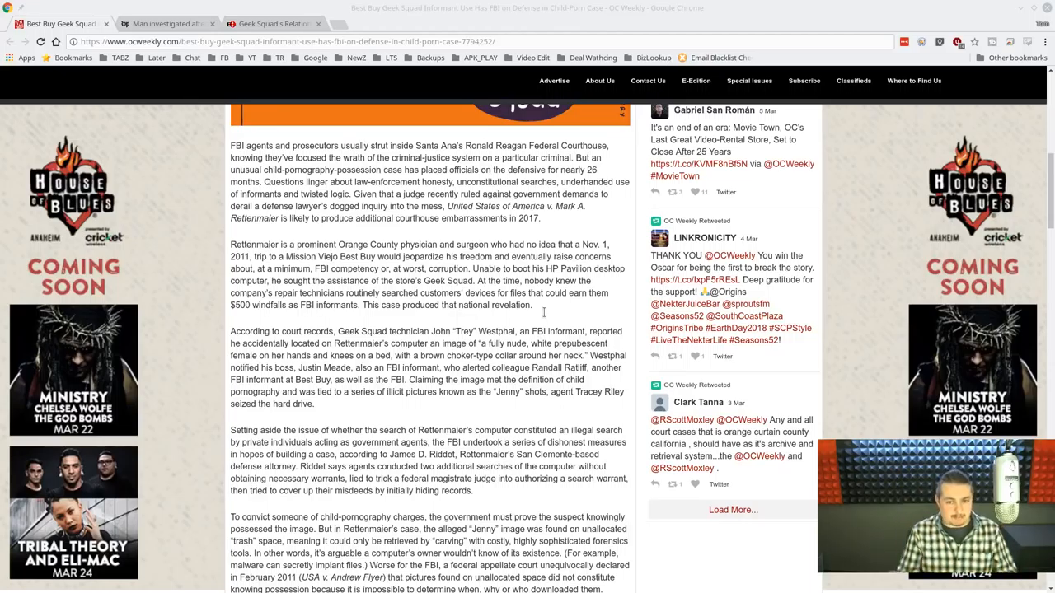
mouse_move(501, 255)
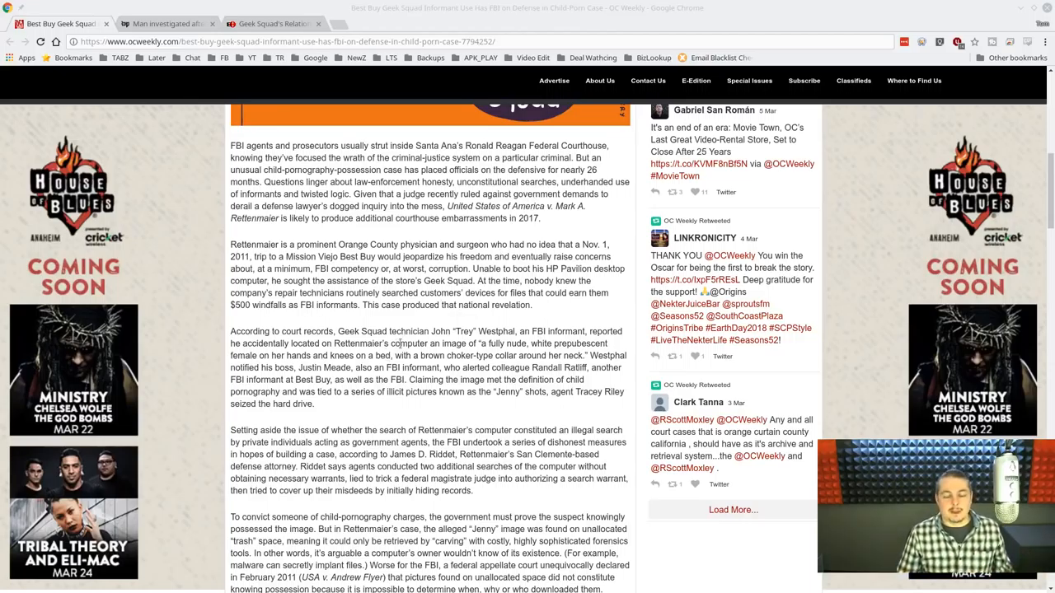
scroll("down", 3)
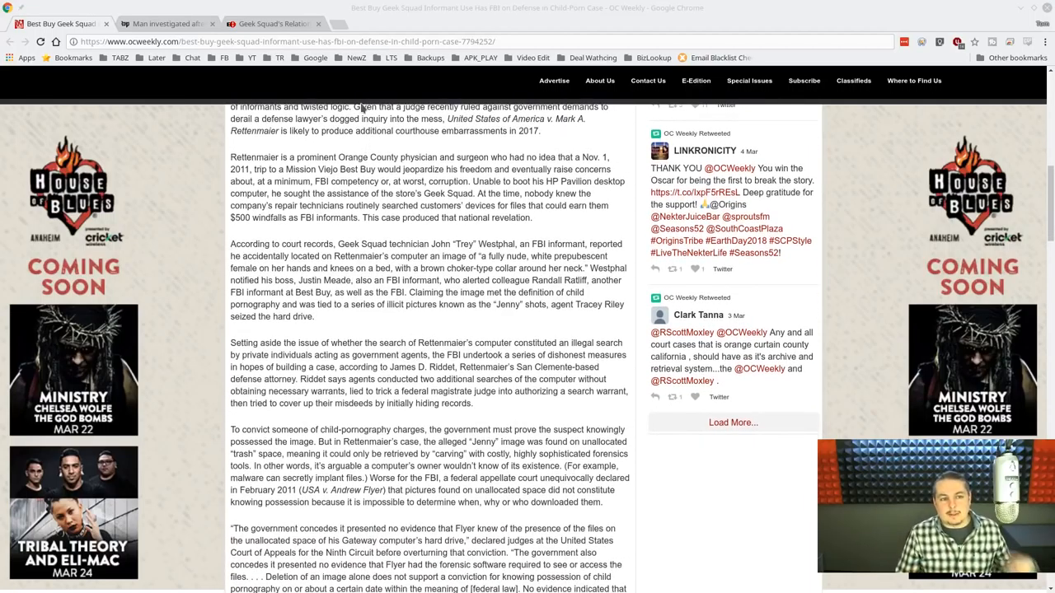
Read the Washington Post story on the dismissed Best Buy technician case, then switch to the EFF article
left_click(176, 23)
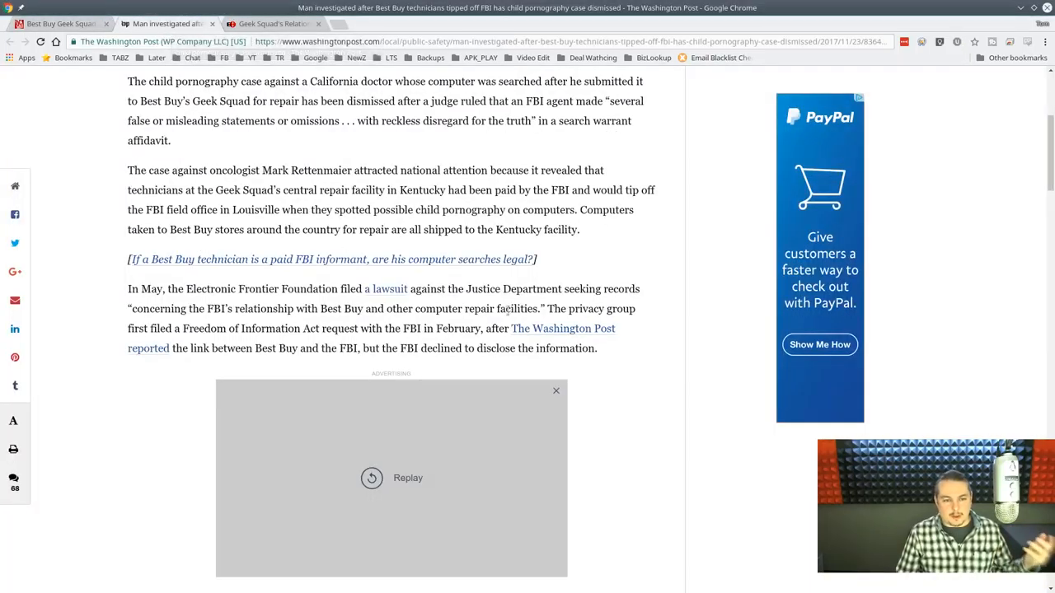
scroll("up", 3)
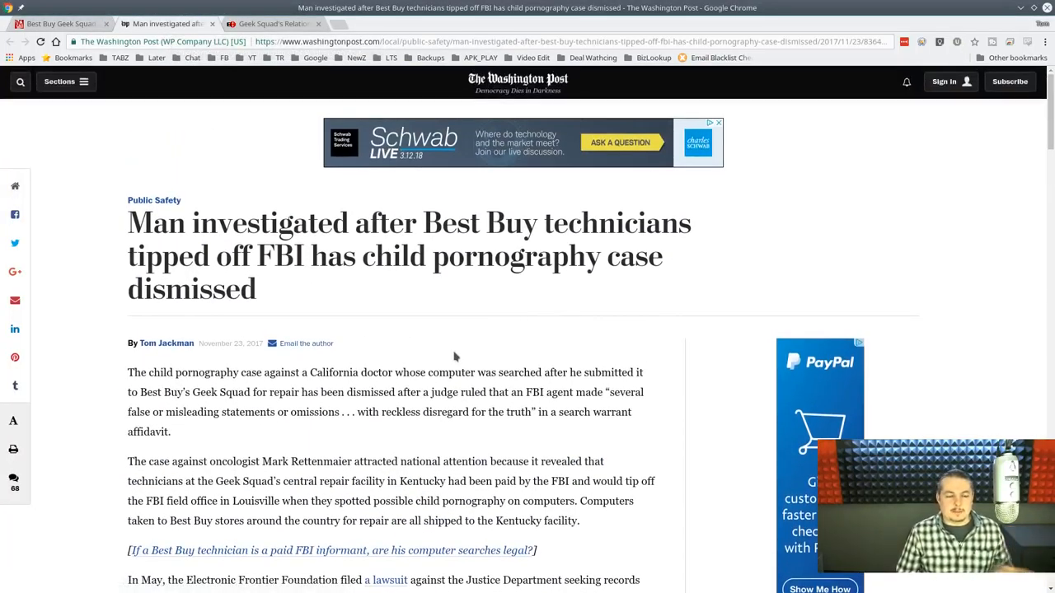
mouse_move(529, 363)
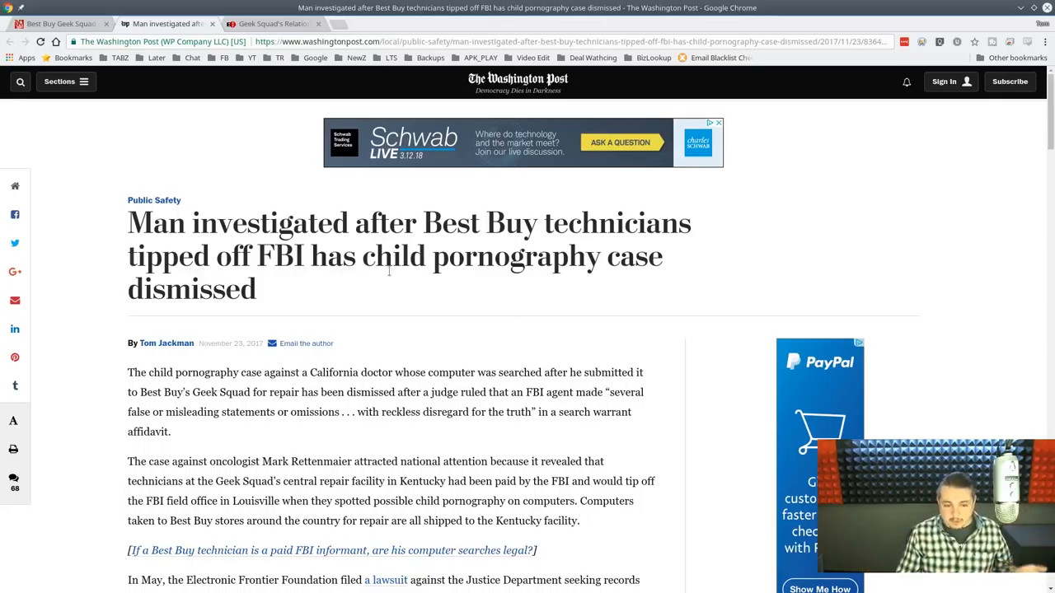
mouse_move(541, 321)
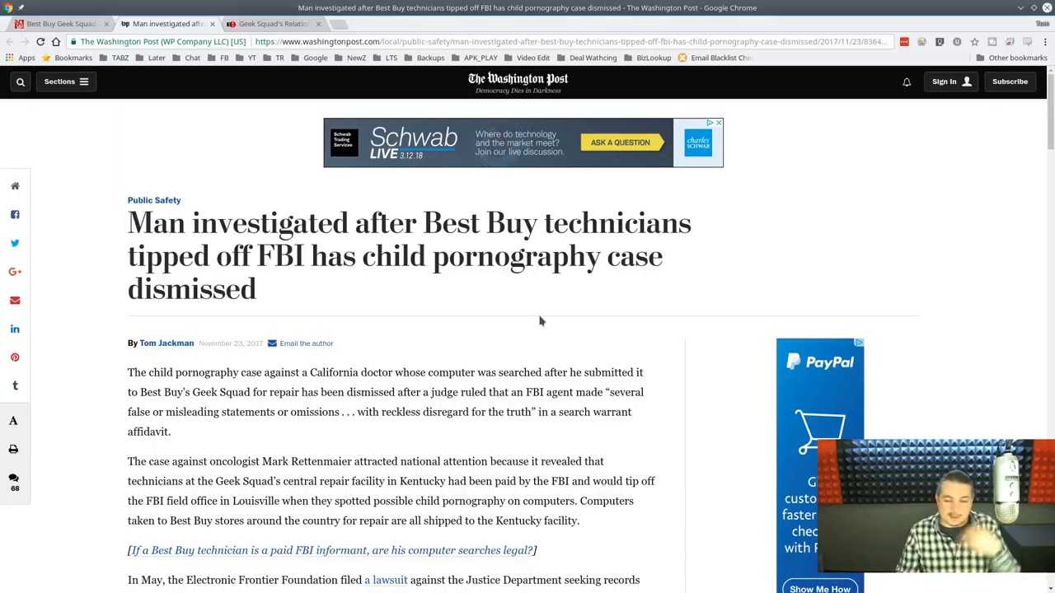
scroll("down", 3)
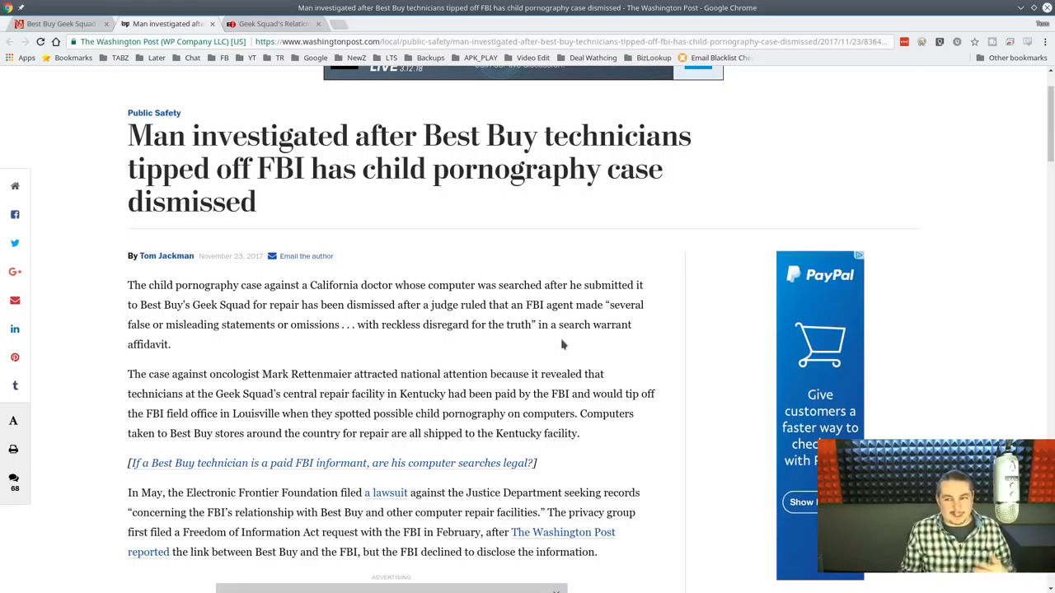
mouse_move(515, 342)
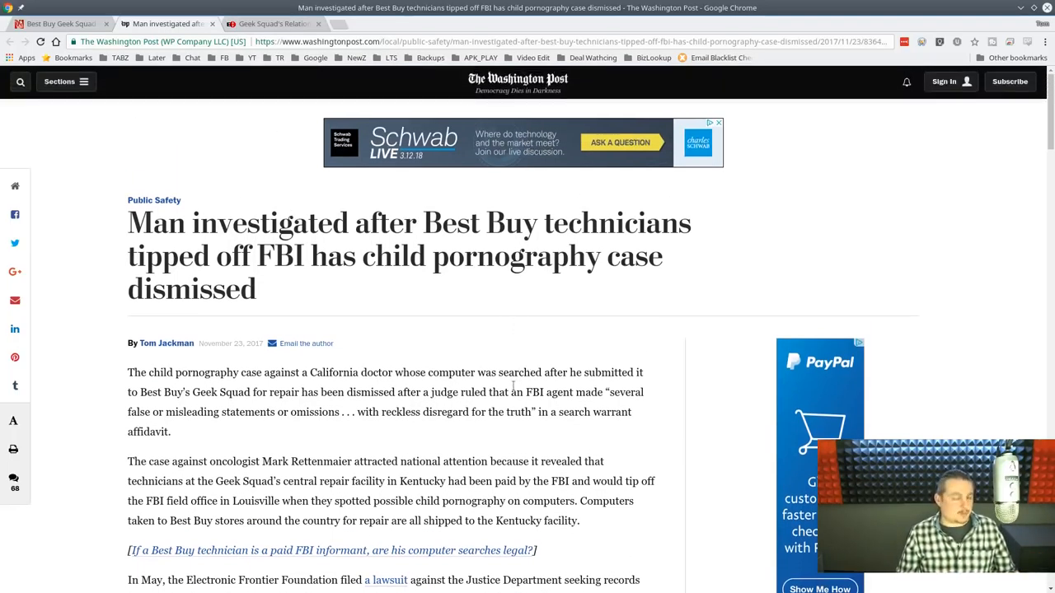
left_click(272, 23)
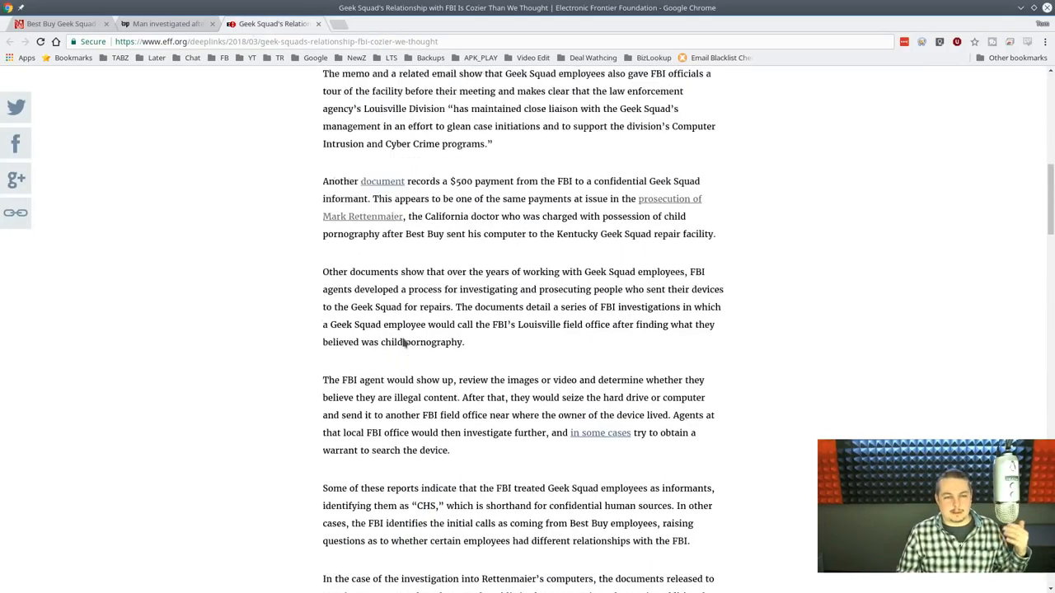
Scroll the EFF Geek Squad article down to its related issues and FOIA suit section
scroll("up", 3)
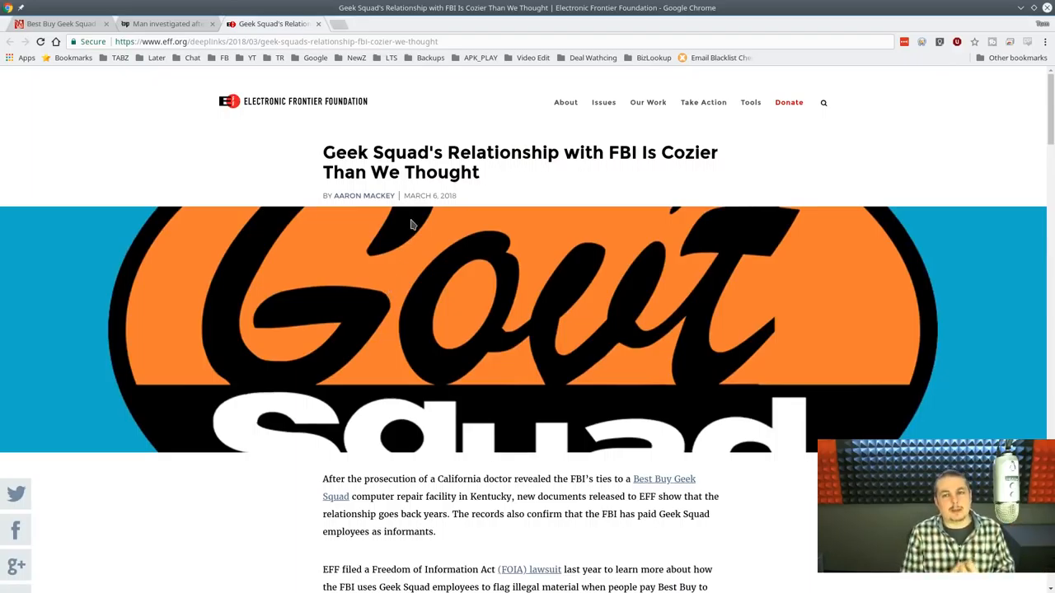
scroll("down", 3)
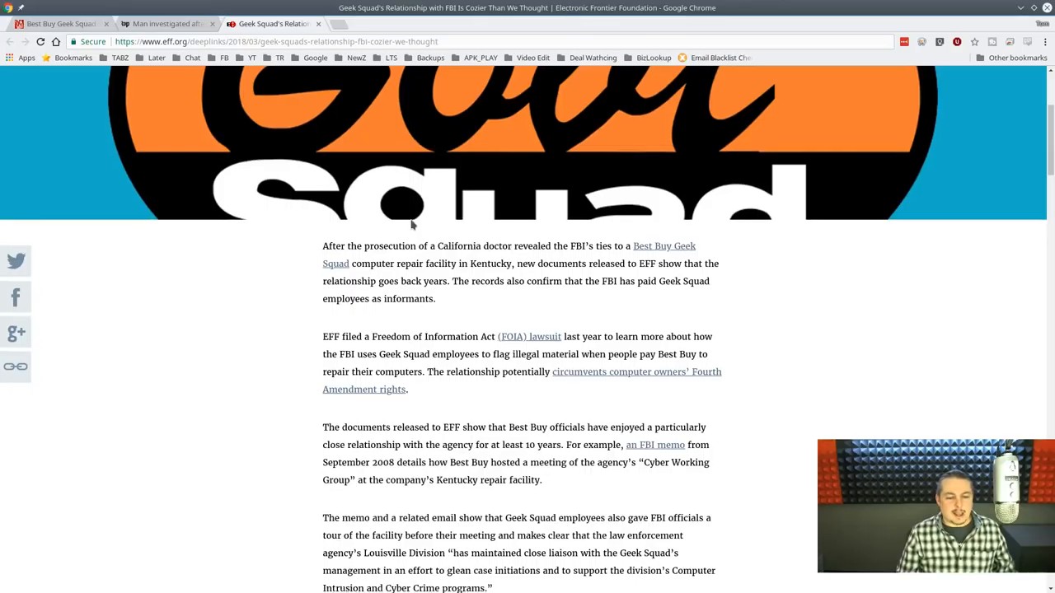
scroll("down", 3)
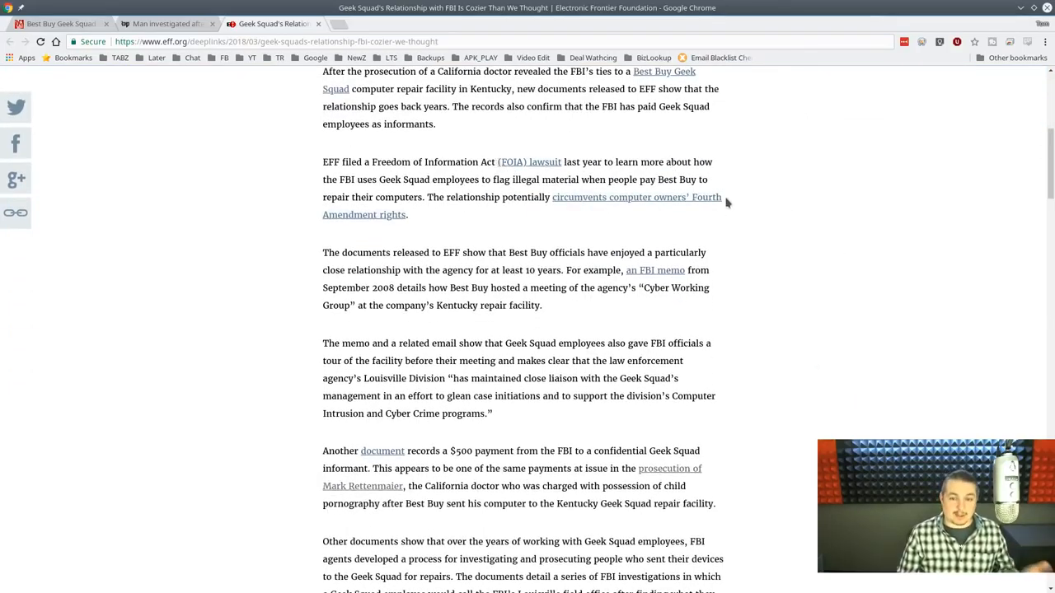
mouse_move(380, 209)
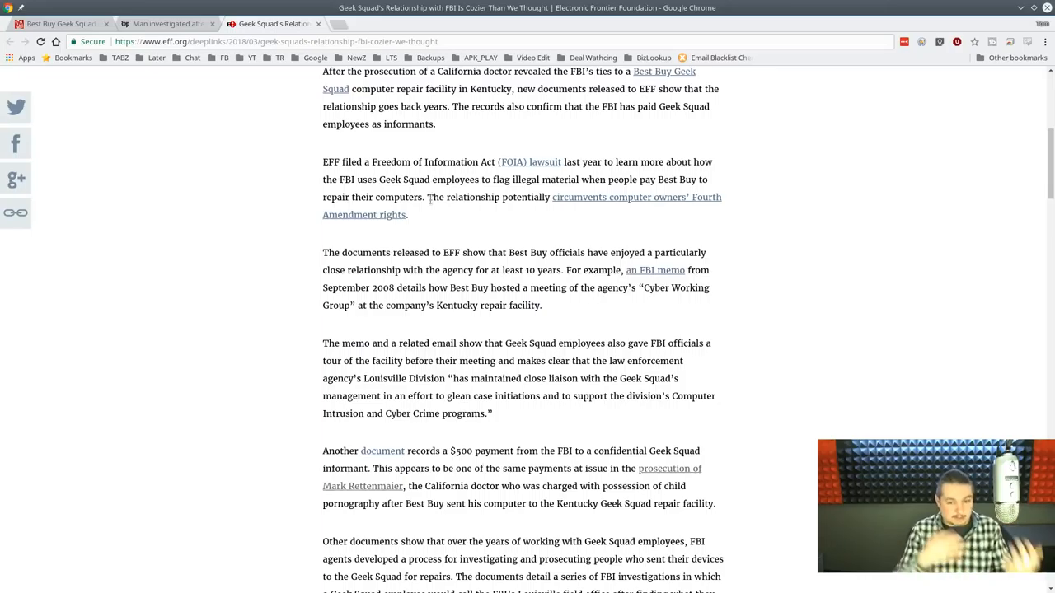
mouse_move(836, 201)
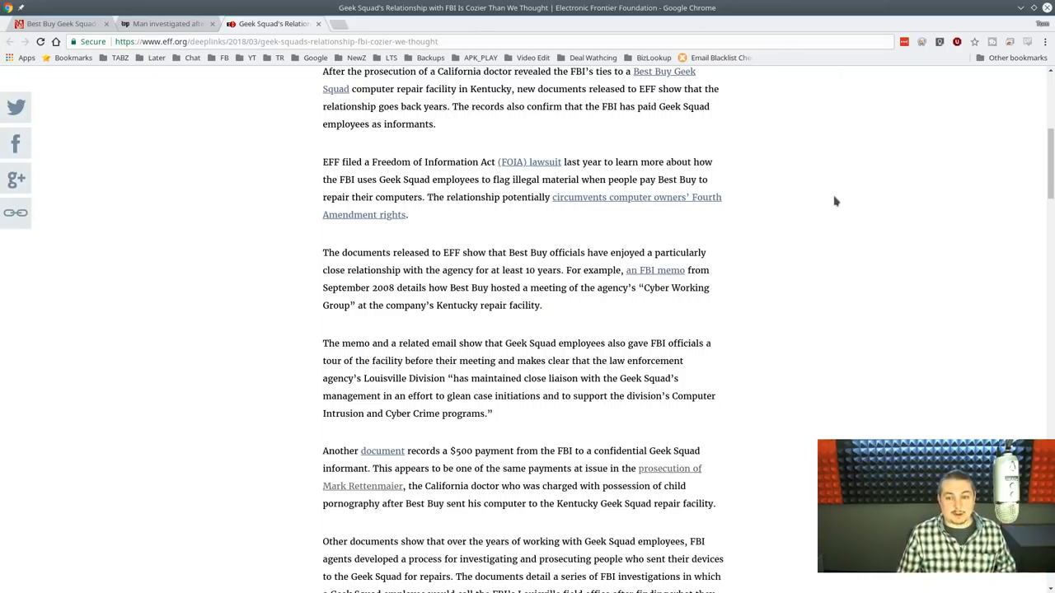
scroll("down", 3)
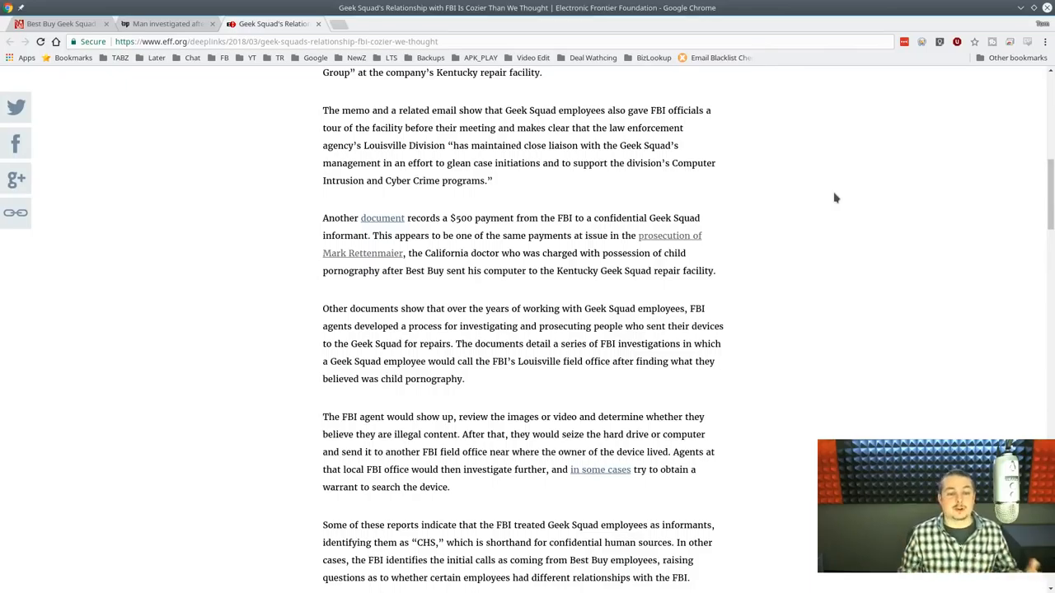
mouse_move(815, 194)
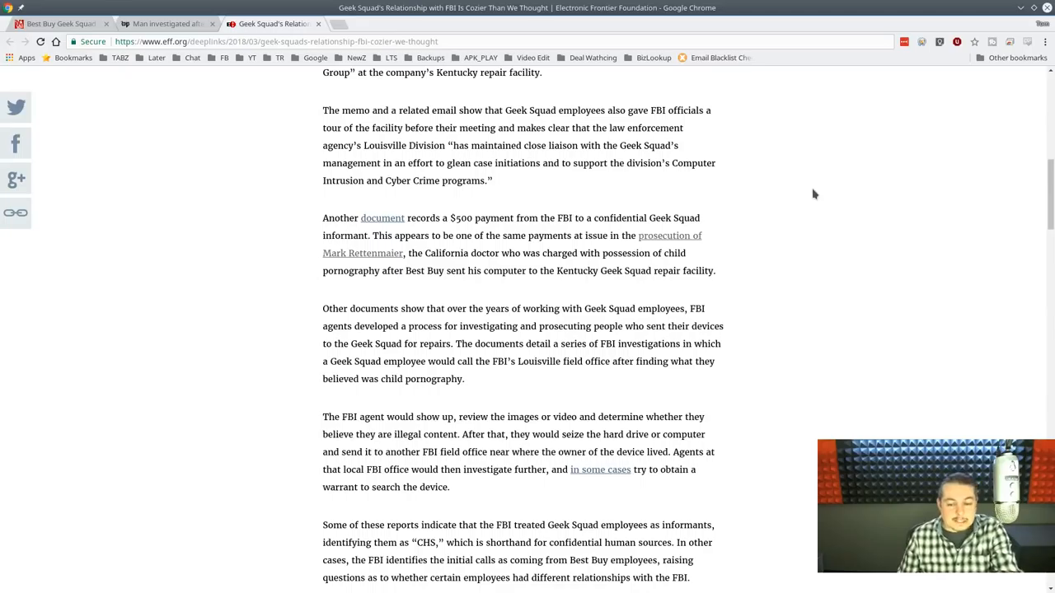
scroll("down", 3)
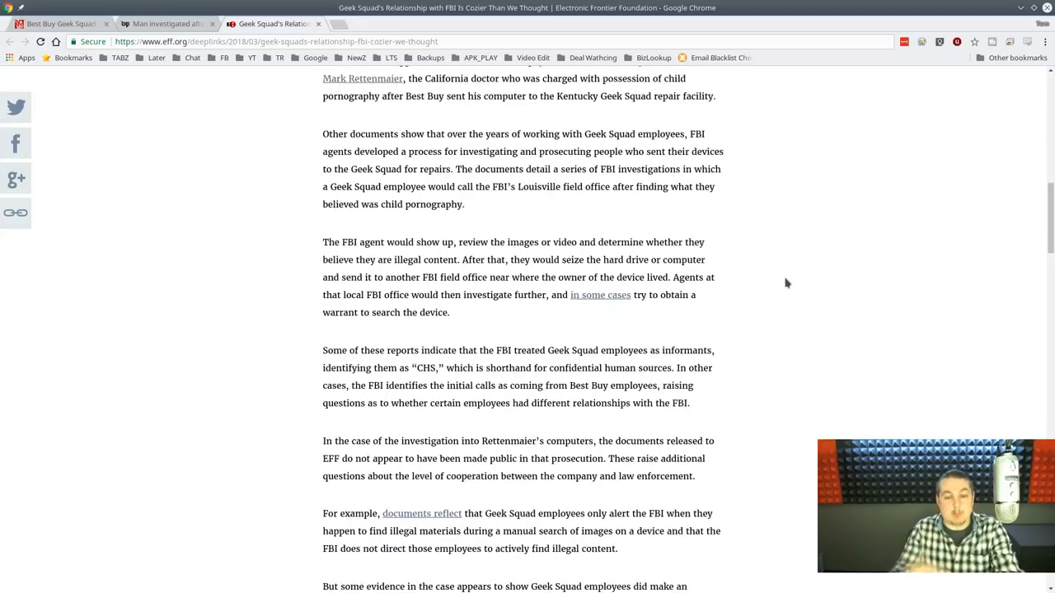
scroll("down", 3)
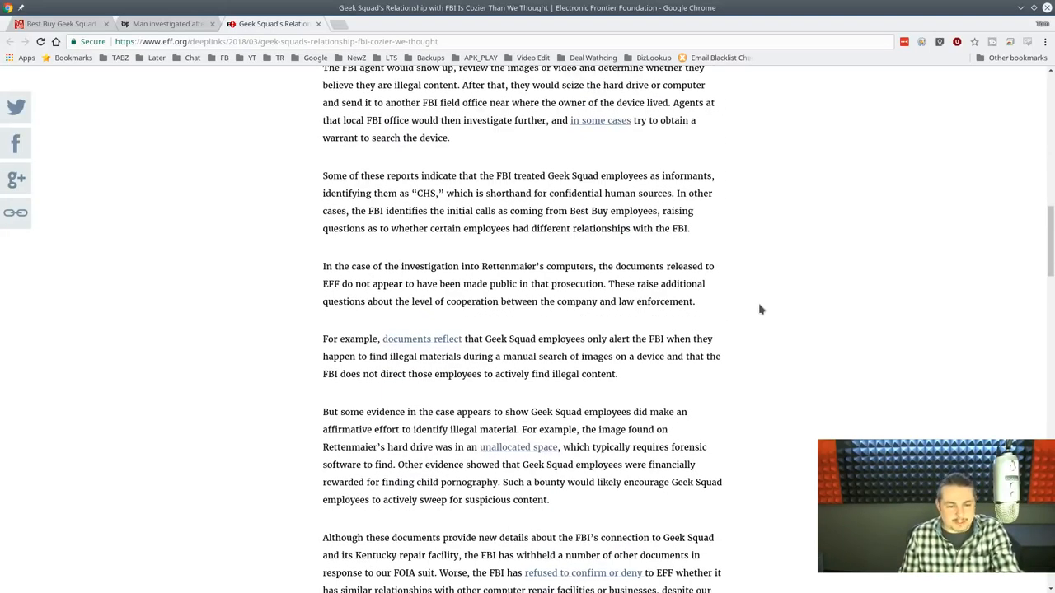
scroll("down", 3)
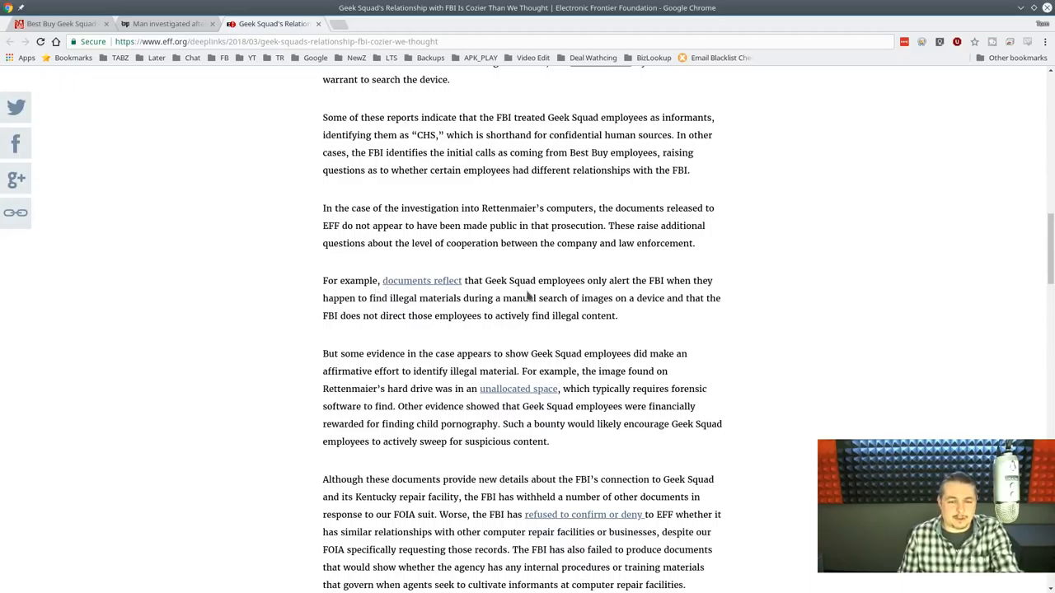
mouse_move(801, 292)
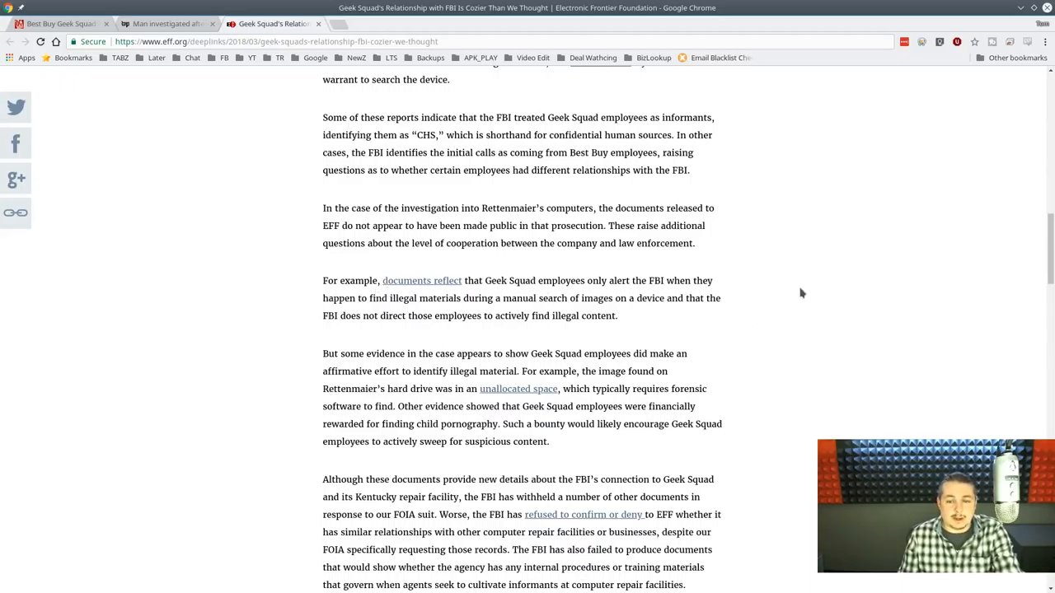
mouse_move(781, 297)
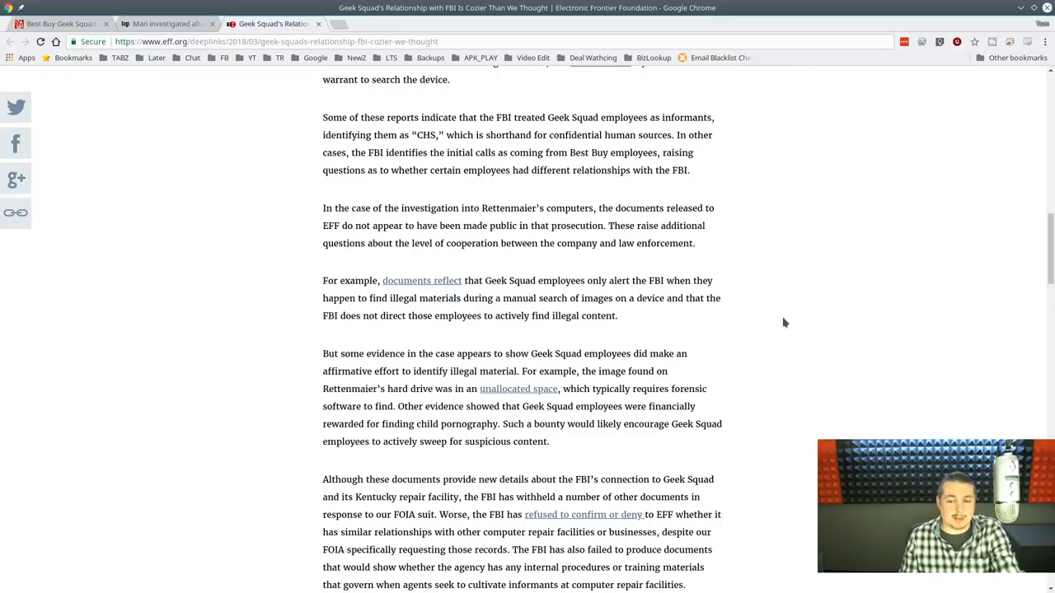
scroll("down", 3)
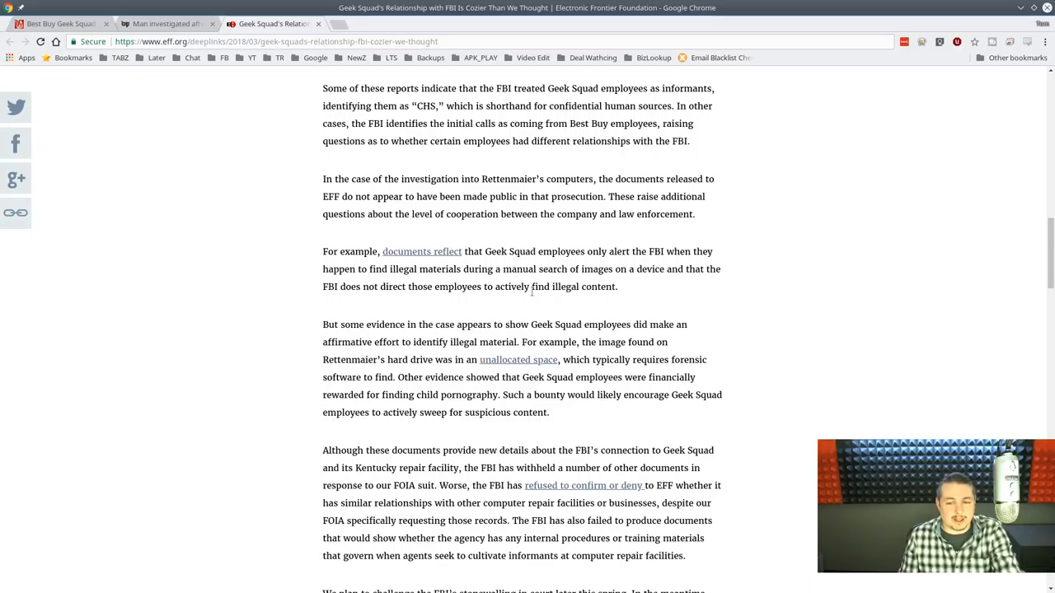
scroll("down", 3)
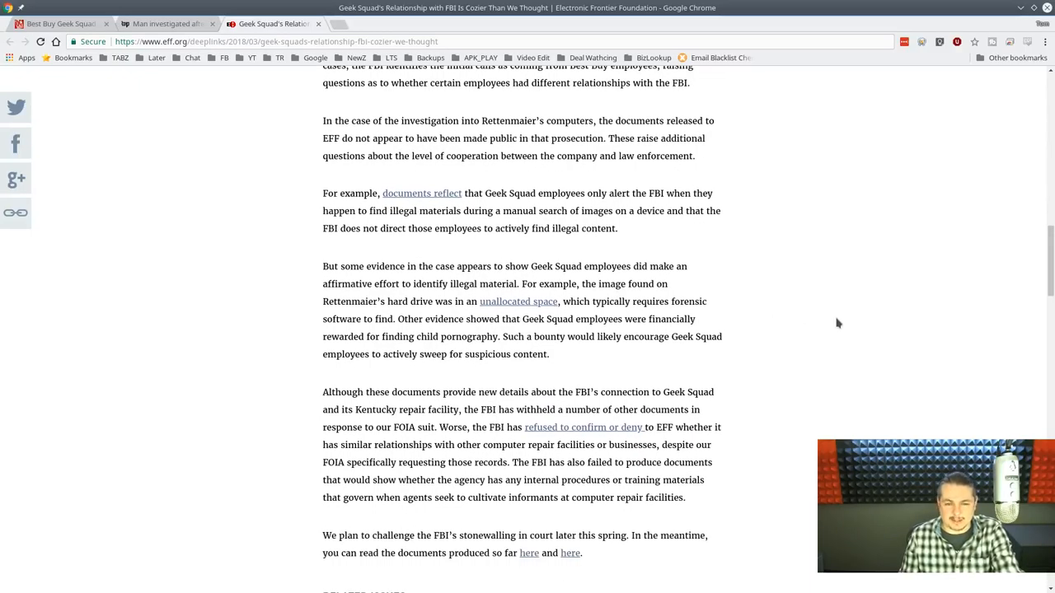
scroll("down", 3)
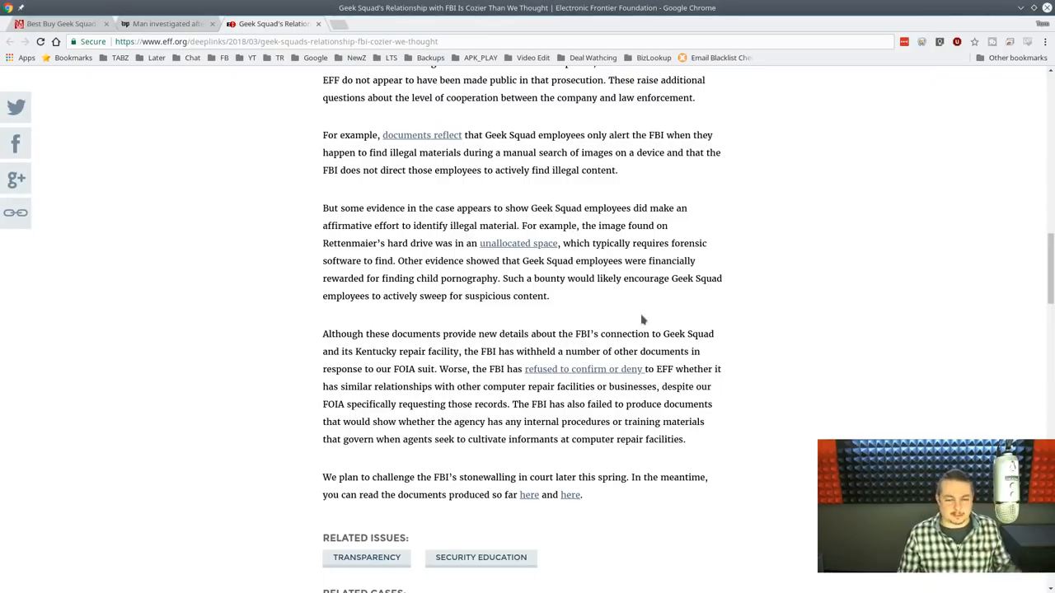
scroll("down", 3)
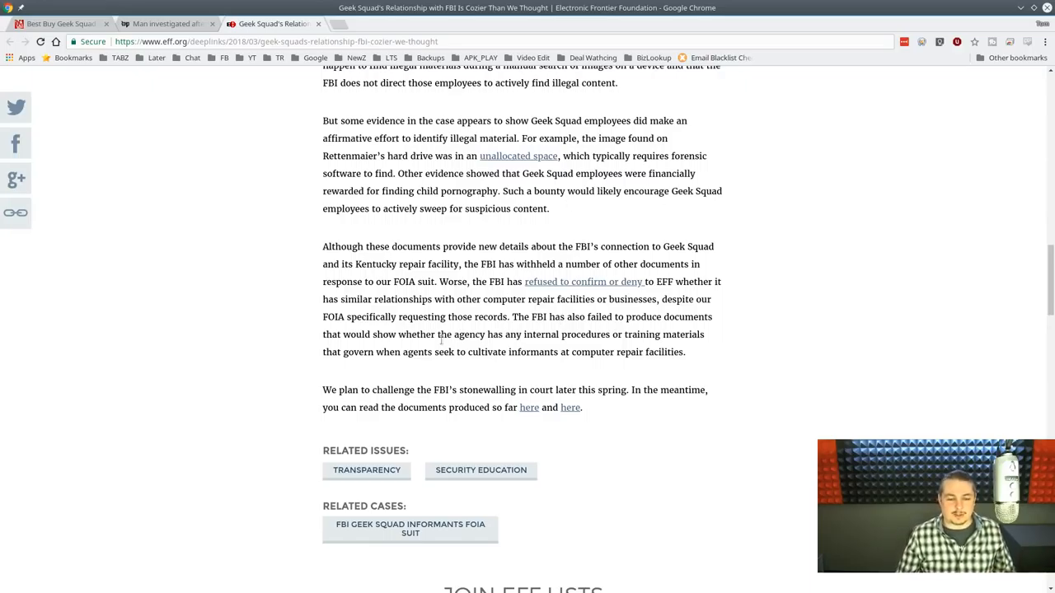
mouse_move(596, 405)
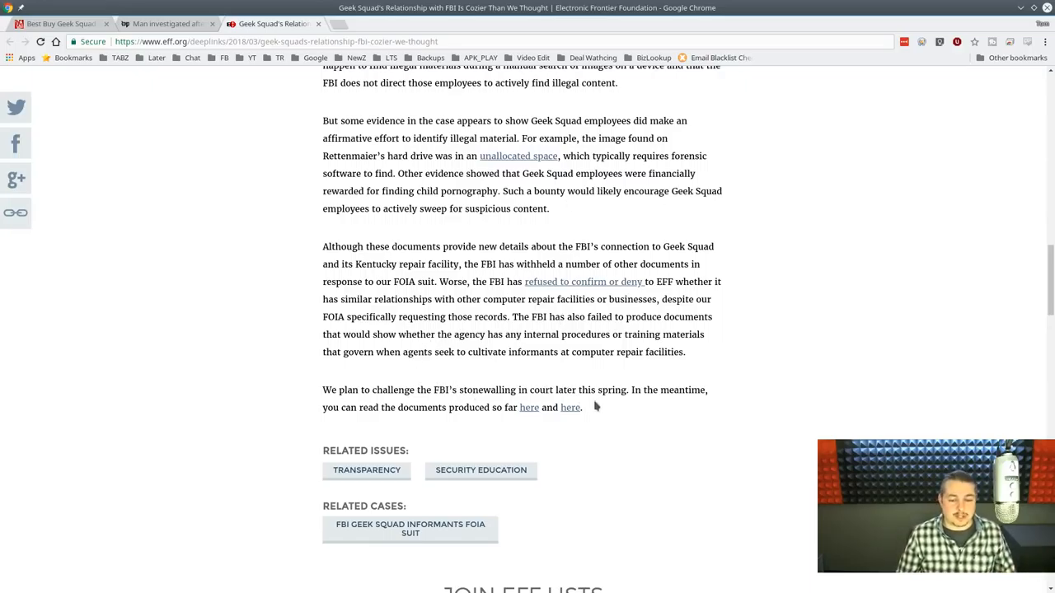
mouse_move(311, 431)
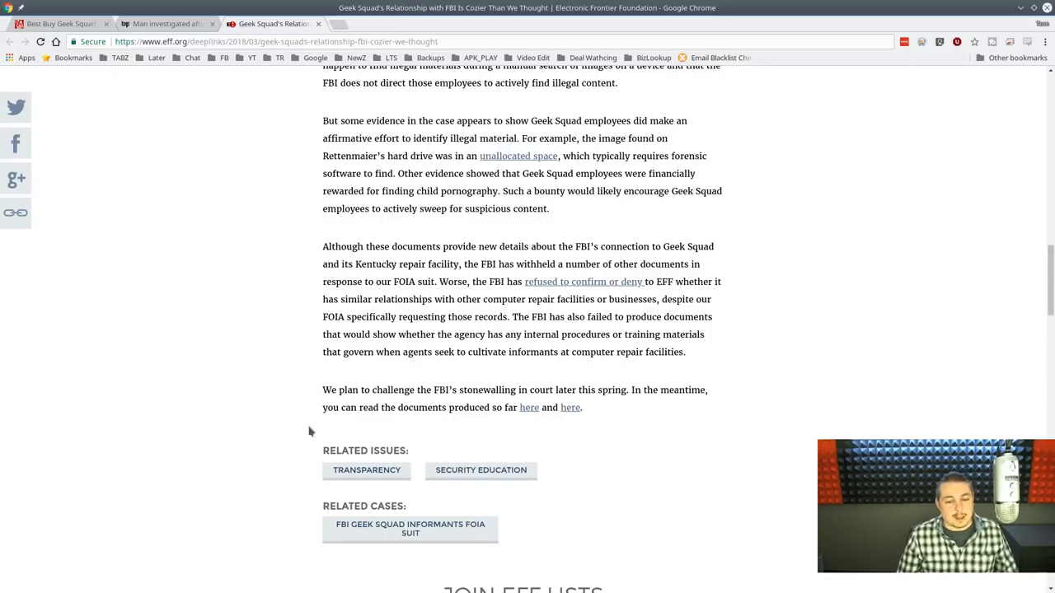
mouse_move(528, 408)
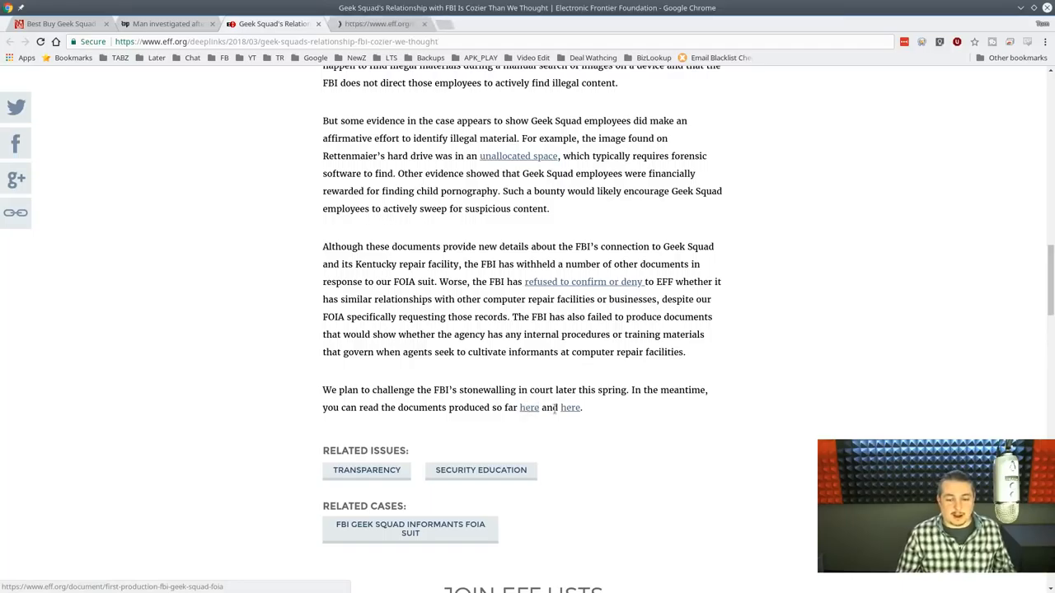
Open the second released-documents link, view the Third Production FOIA tab, and return to the article
left_click(528, 407)
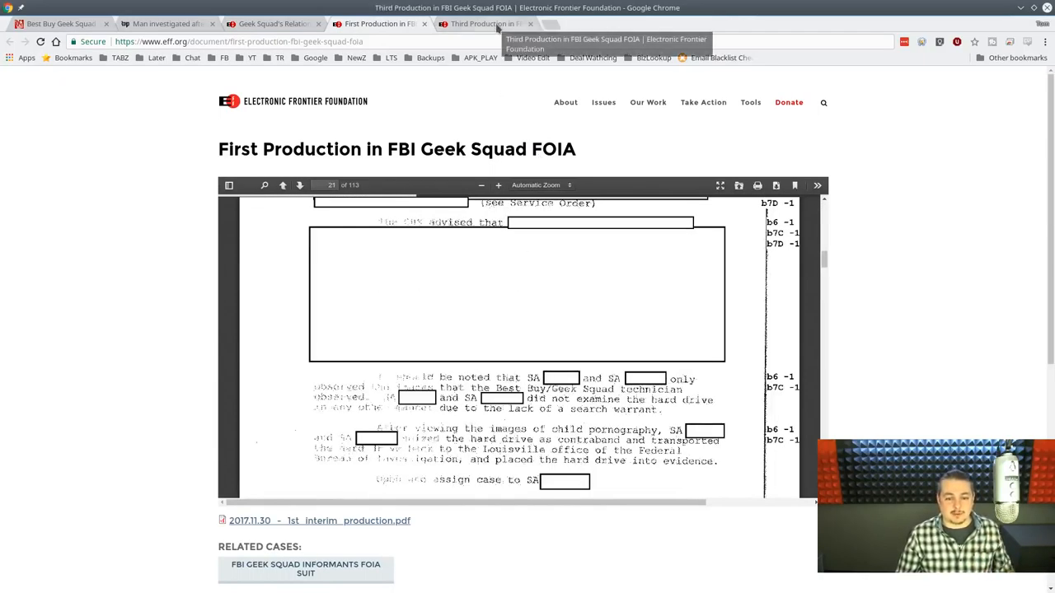
left_click(478, 24)
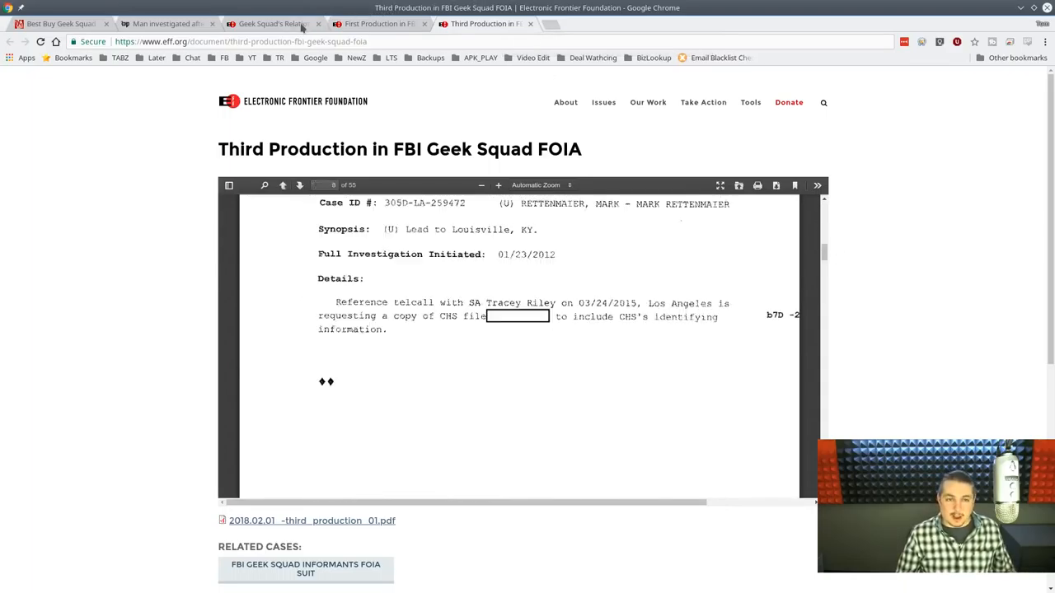
left_click(281, 22)
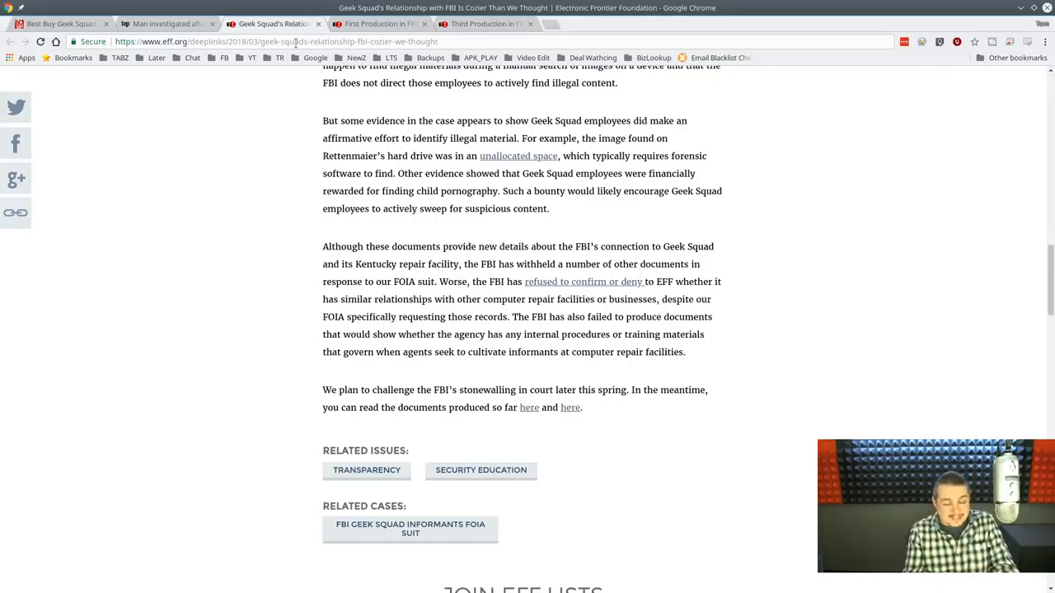
mouse_move(870, 342)
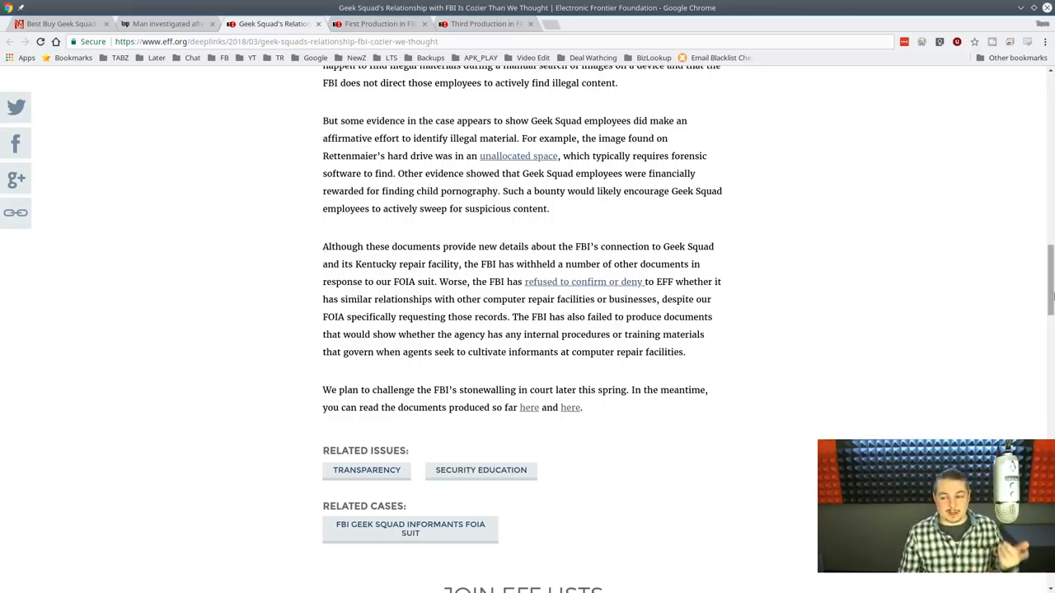
scroll("up", 3)
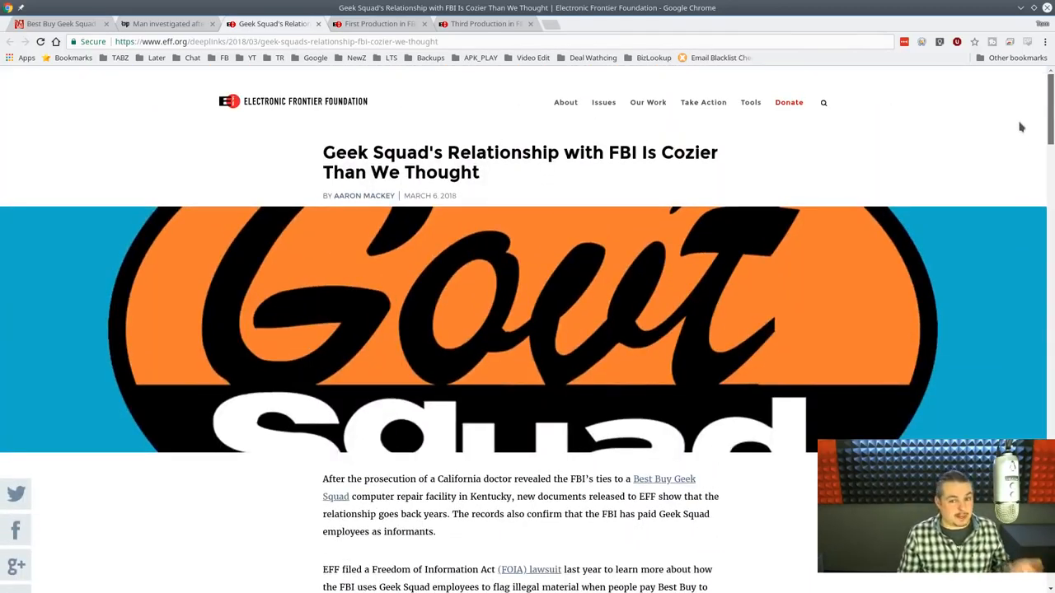
mouse_move(473, 319)
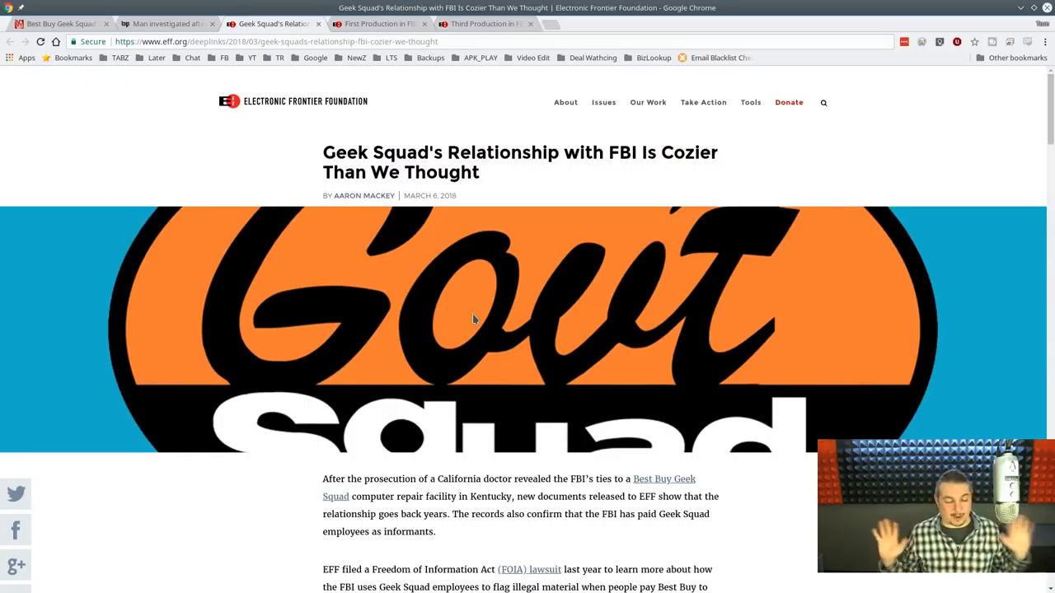
mouse_move(542, 163)
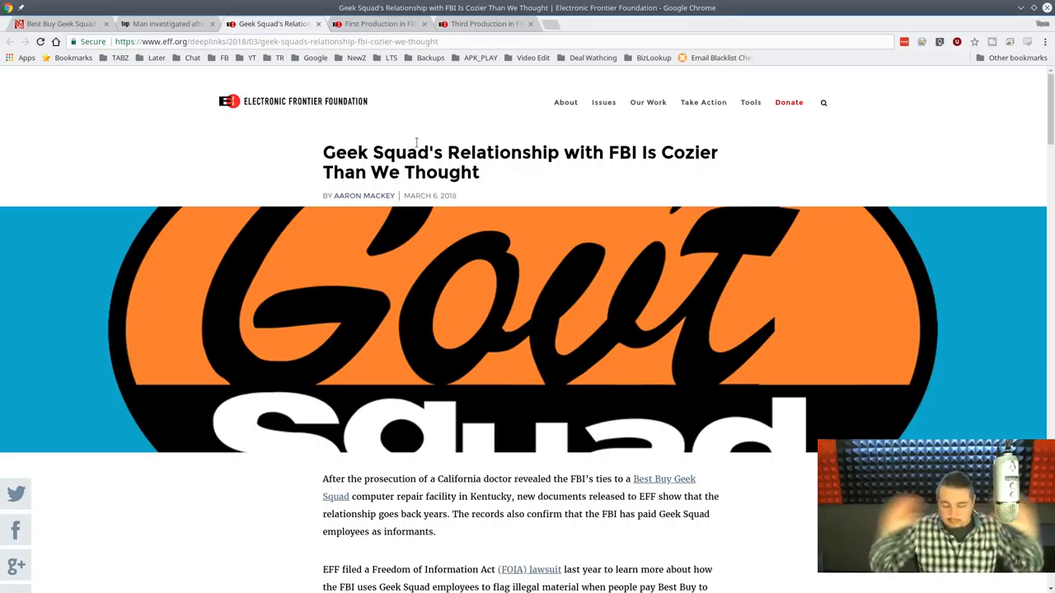
mouse_move(367, 117)
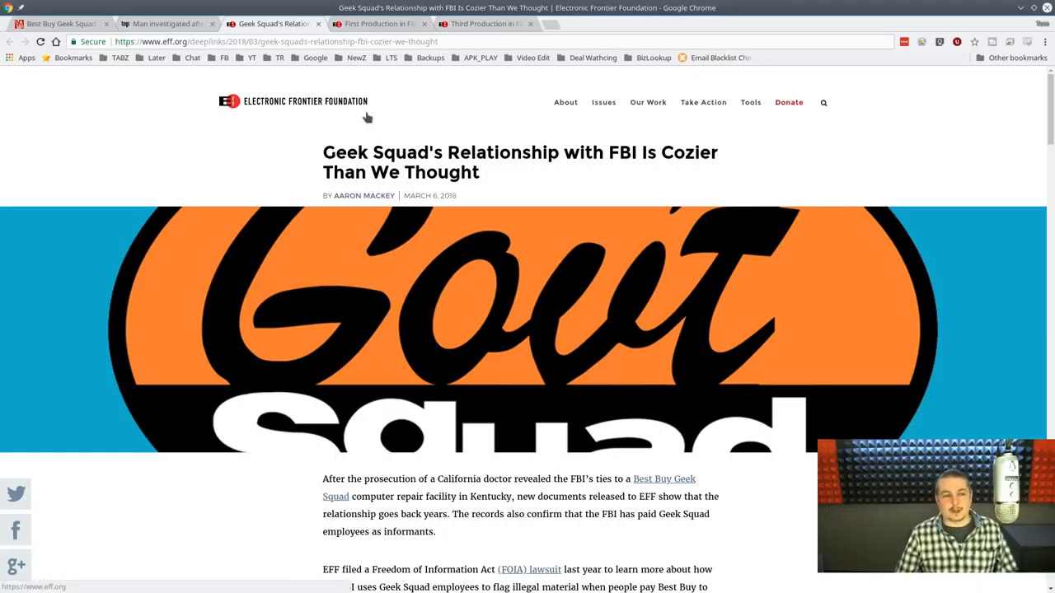